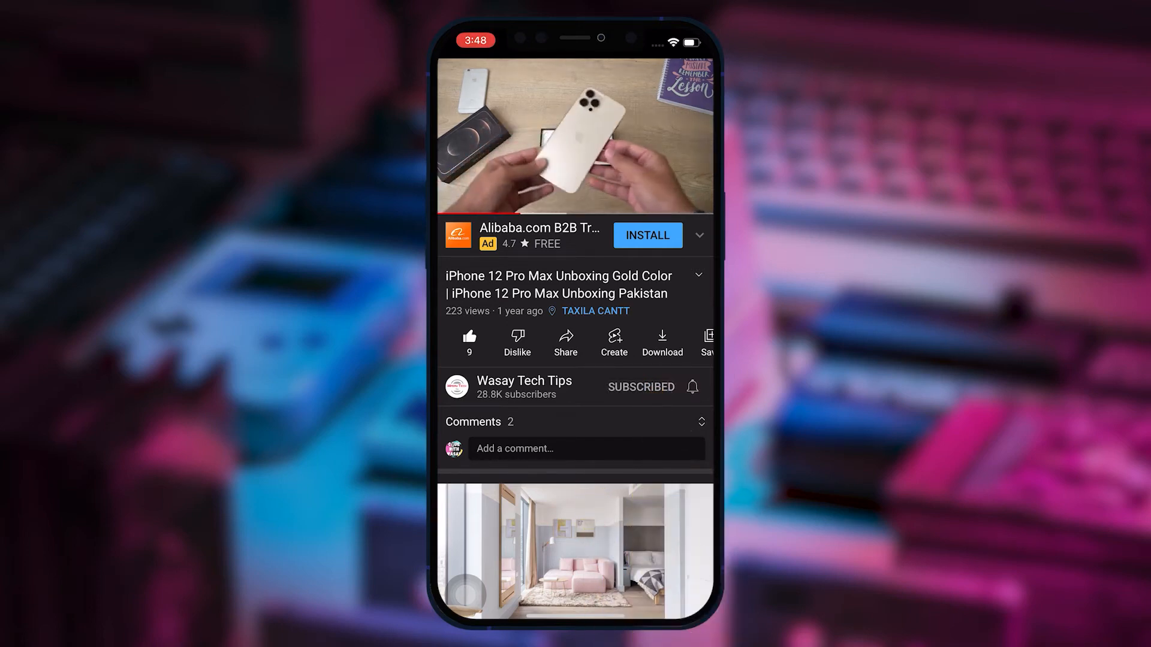
End the phone video demo so the live footage shows the Windows desktop
click(691, 388)
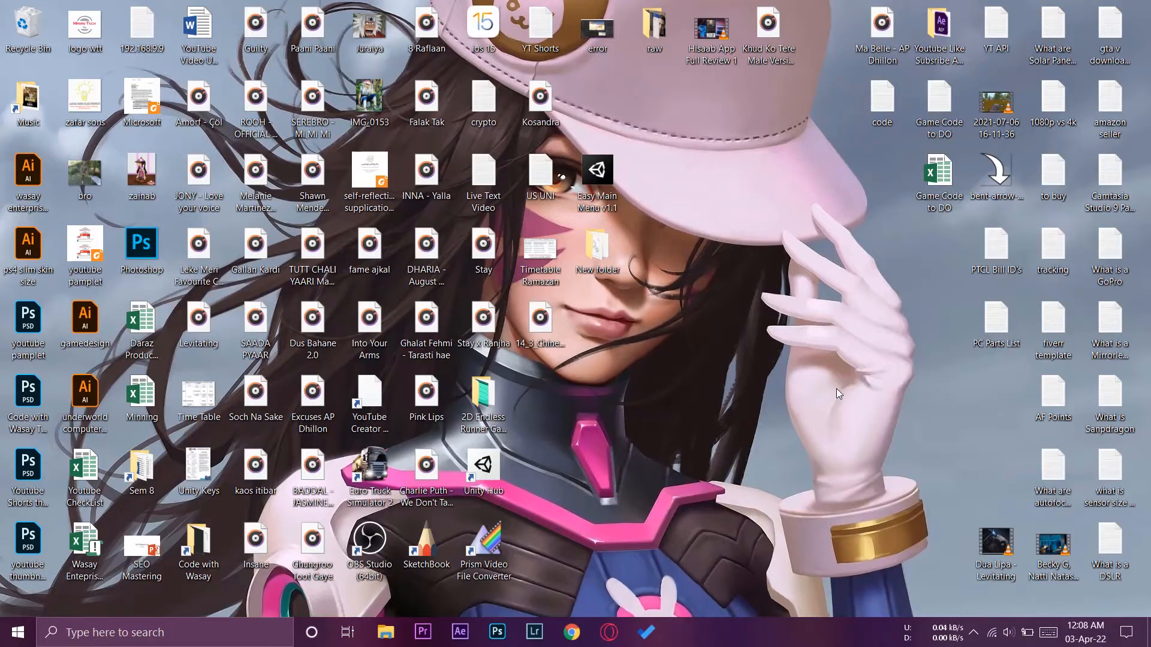
mouse_move(843, 369)
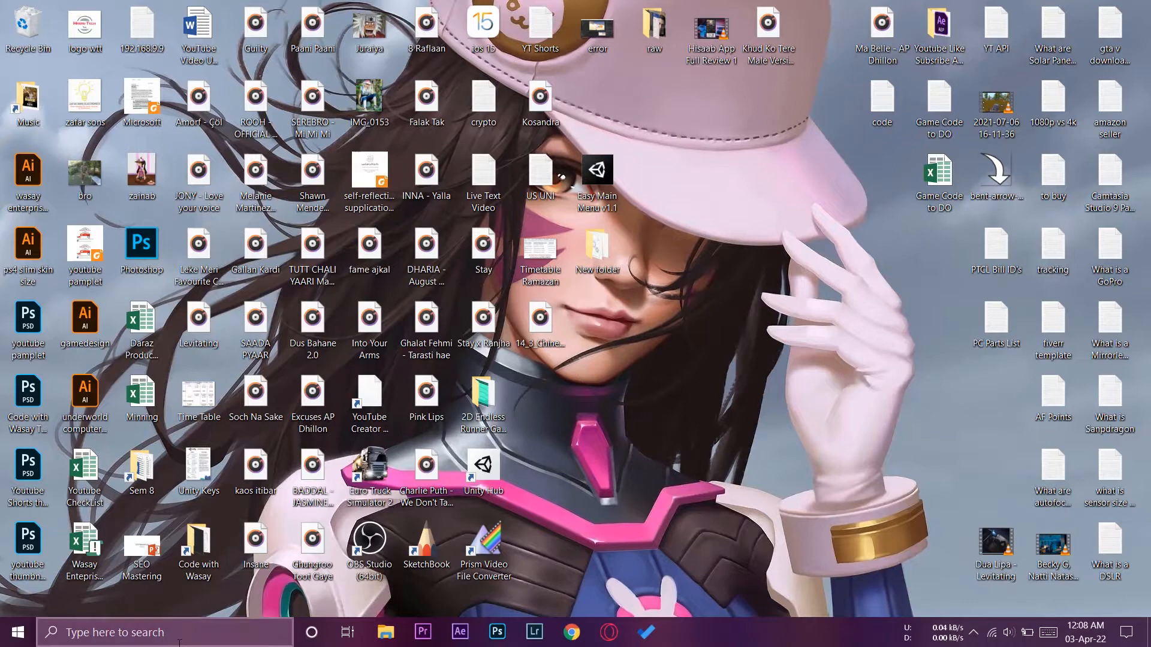
Search Windows Start for 'camera', listing the Camera app as best match
text(camera)
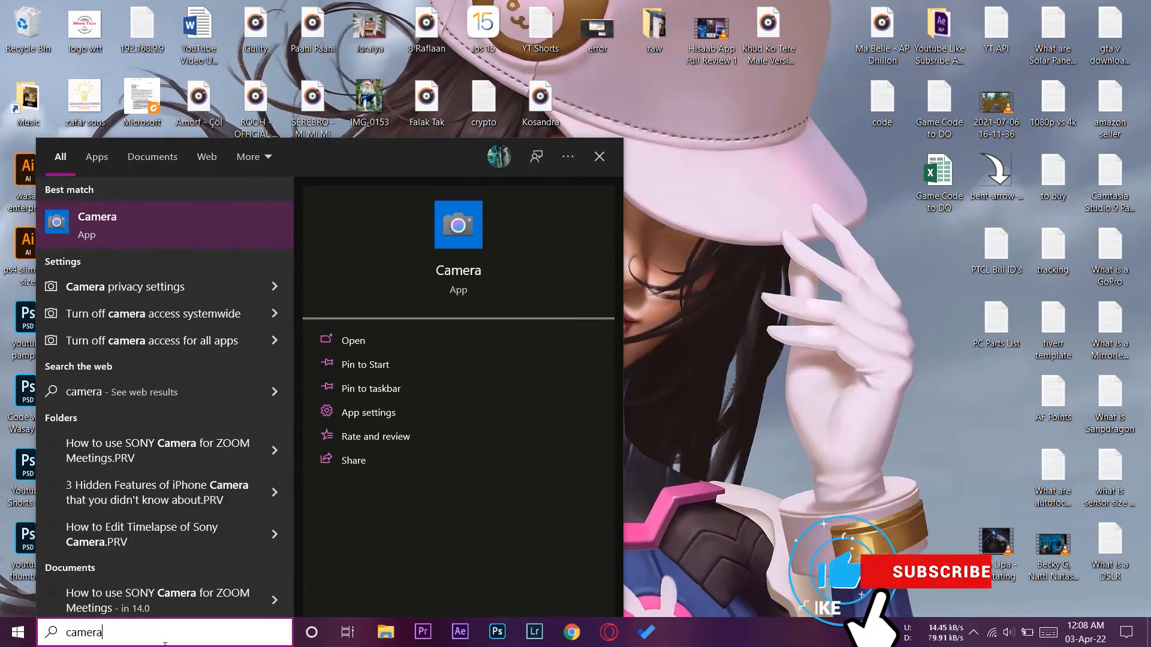
Launch the Camera app and switch its source from the laptop webcam to the Sony a6400 feed
click(353, 339)
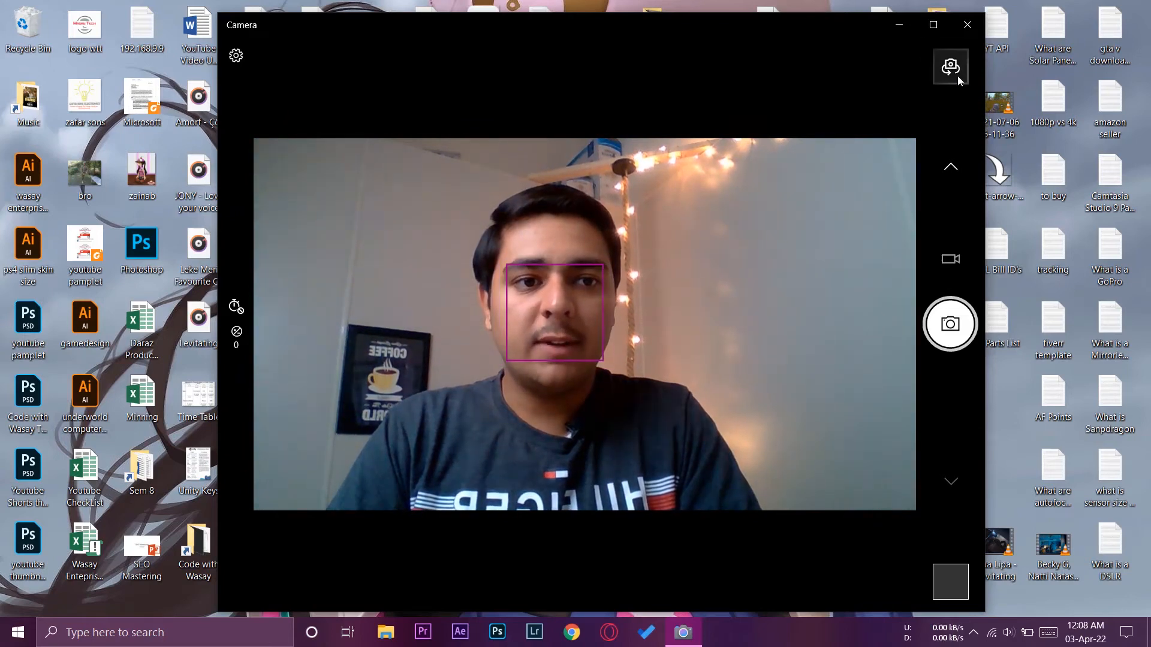
click(949, 67)
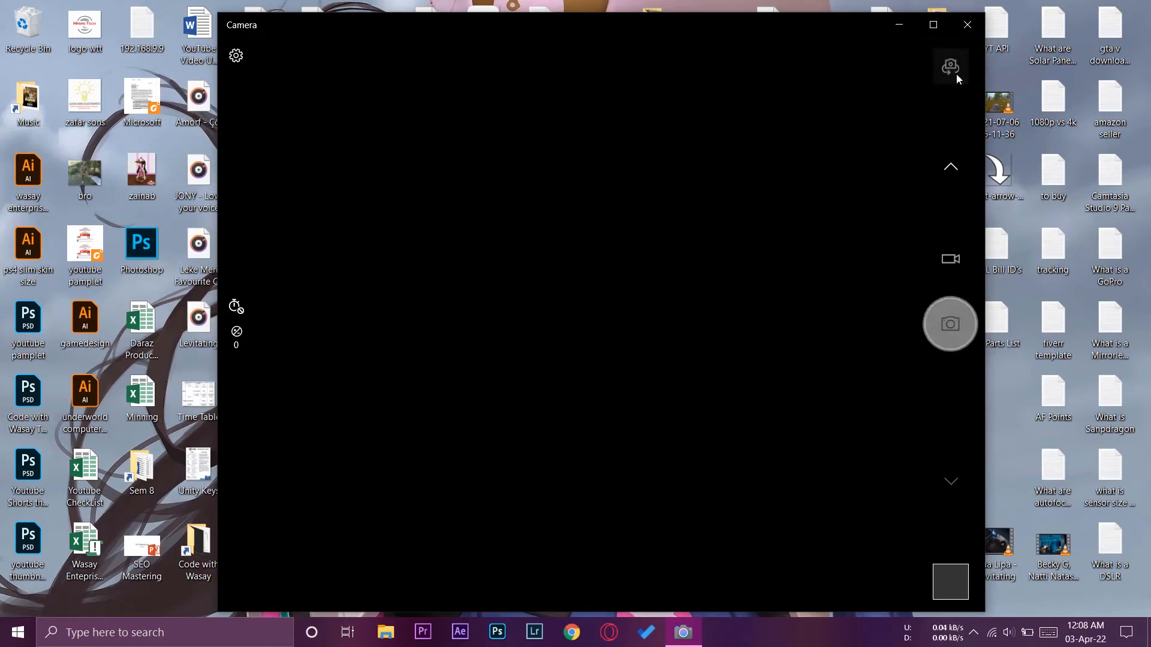